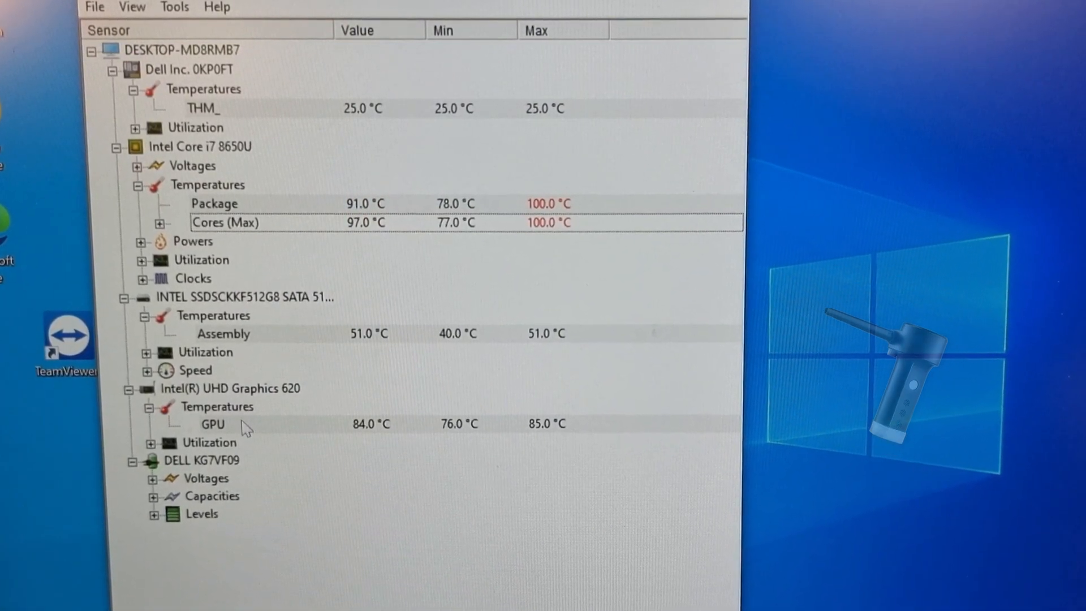
Step: Restart Windows 10 and boot into Dell BIOS Setup via the F12 one-time boot menu
left_click(69, 551)
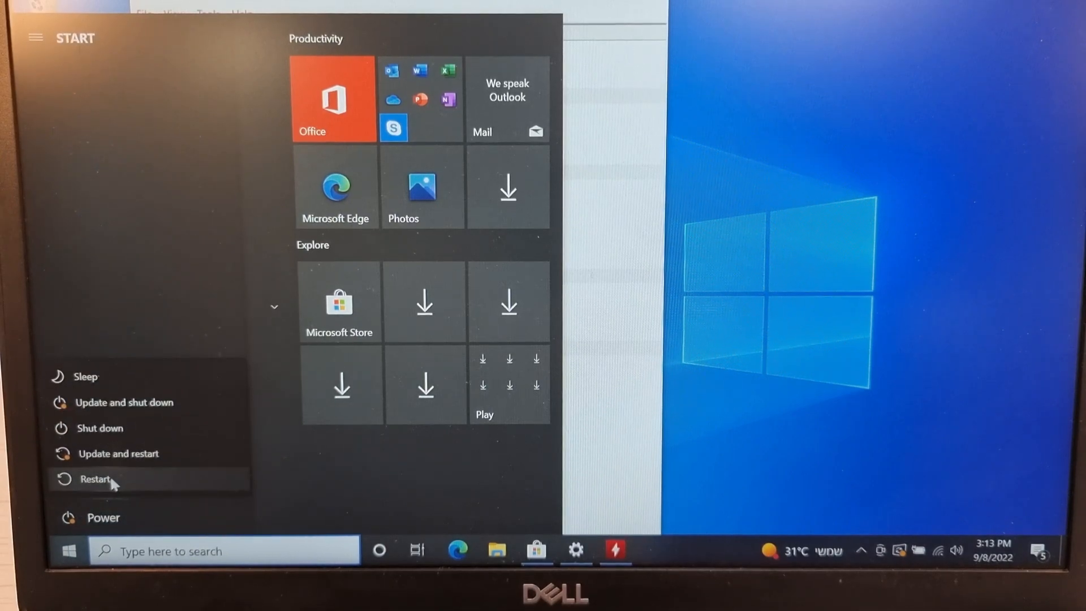
left_click(95, 478)
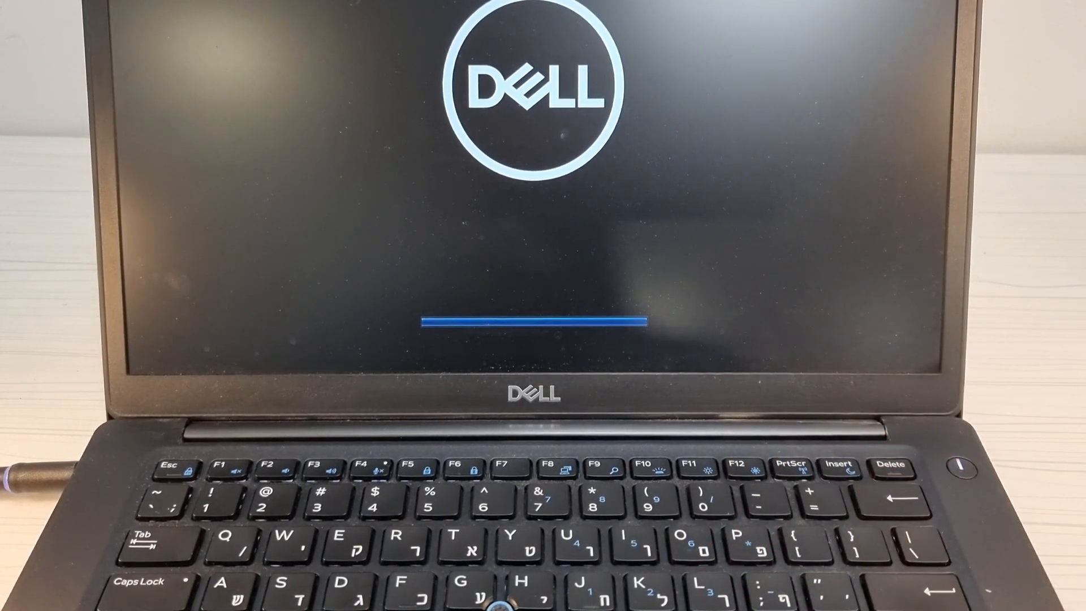
key("F12")
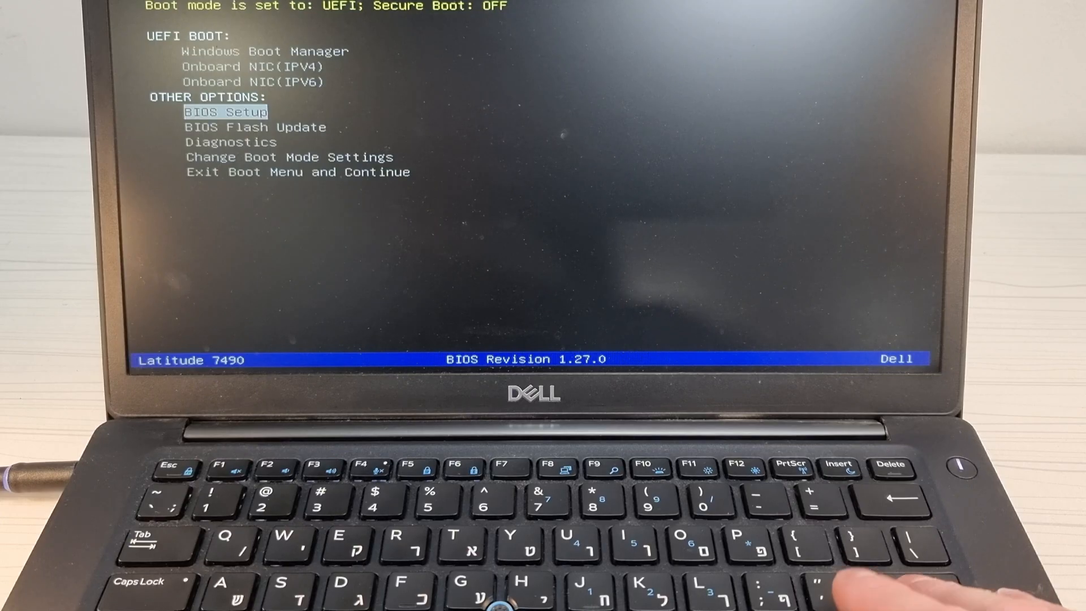
key("Enter")
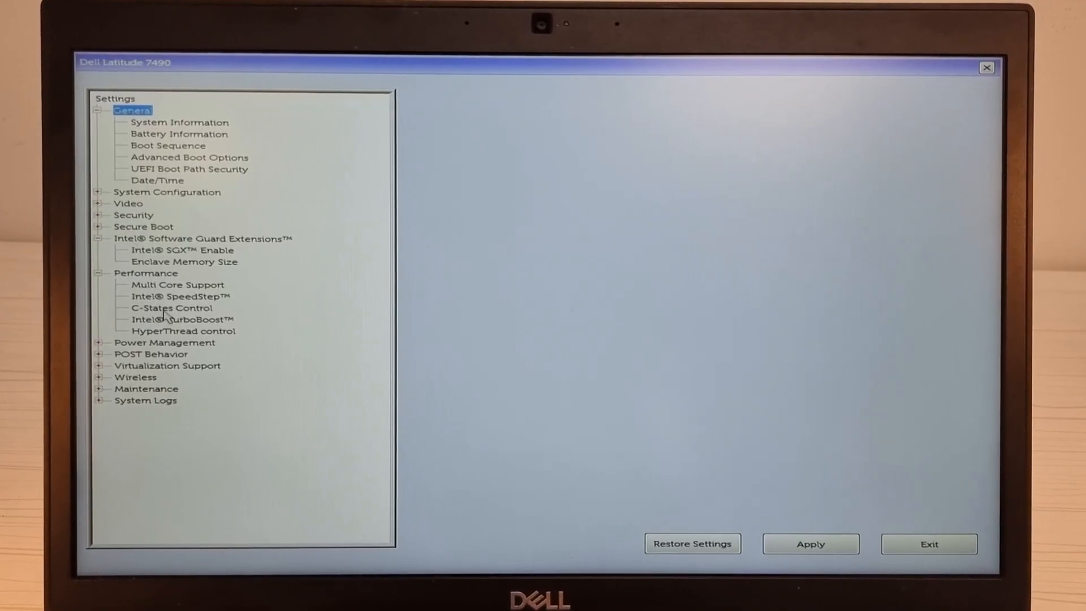
Step: Uncheck Enable Intel TurboBoost under Performance, then apply and confirm the change
left_click(182, 319)
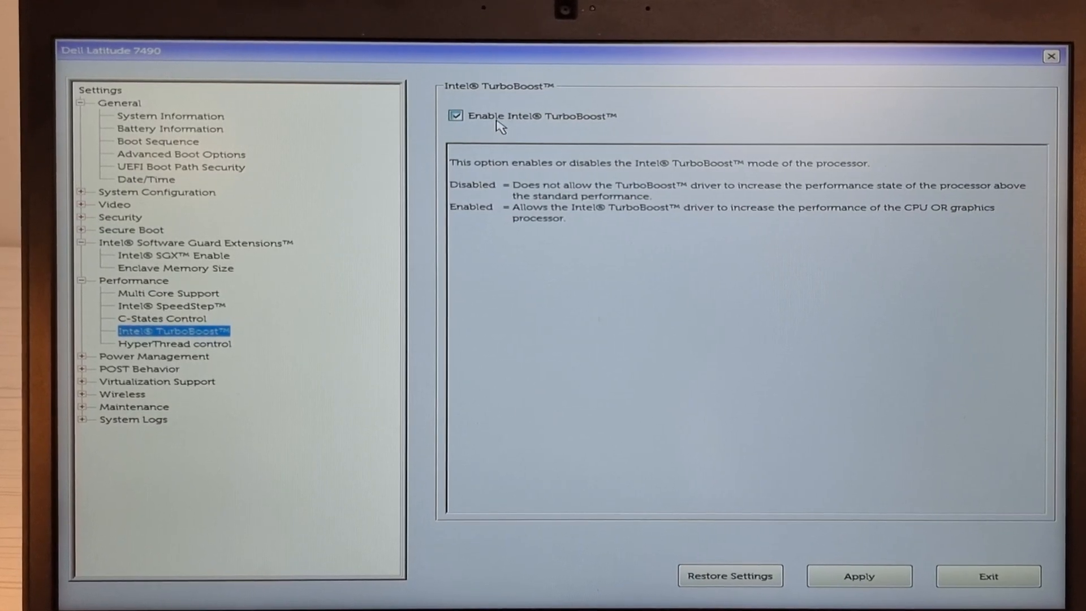
left_click(455, 116)
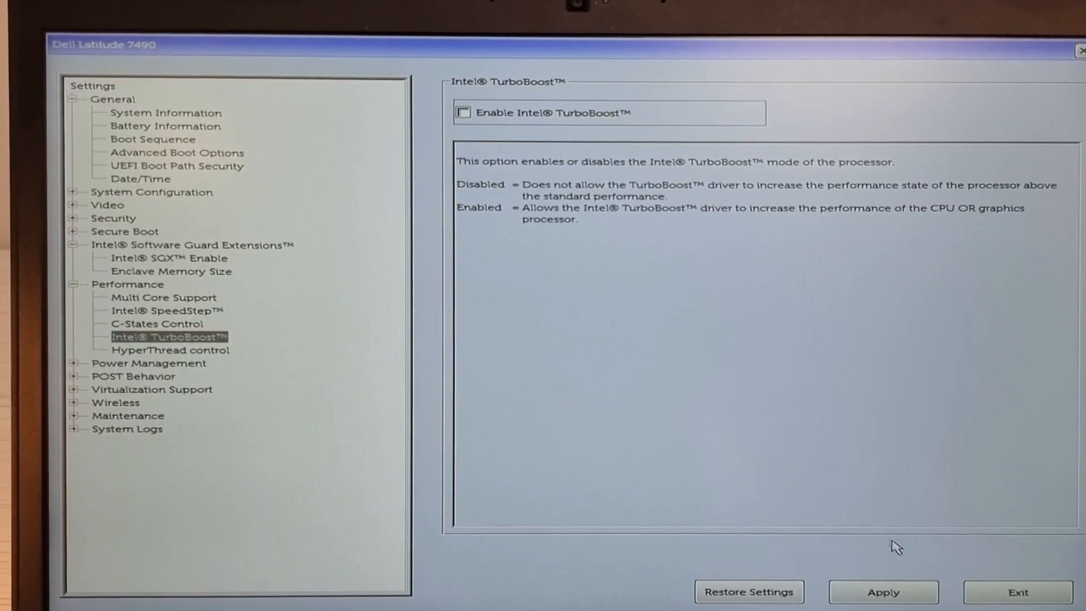
left_click(882, 591)
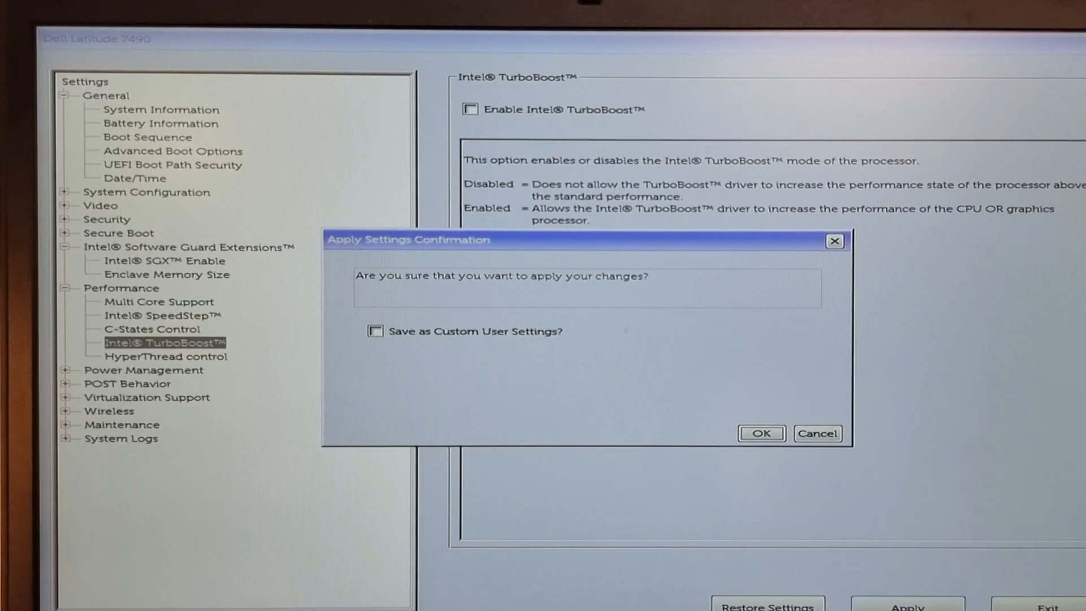
left_click(760, 433)
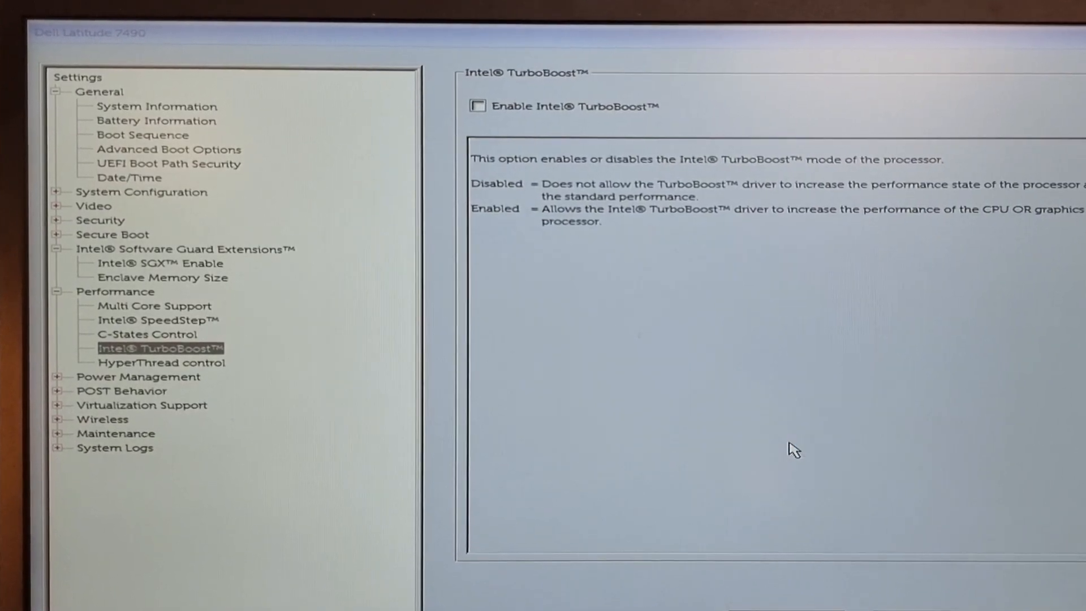